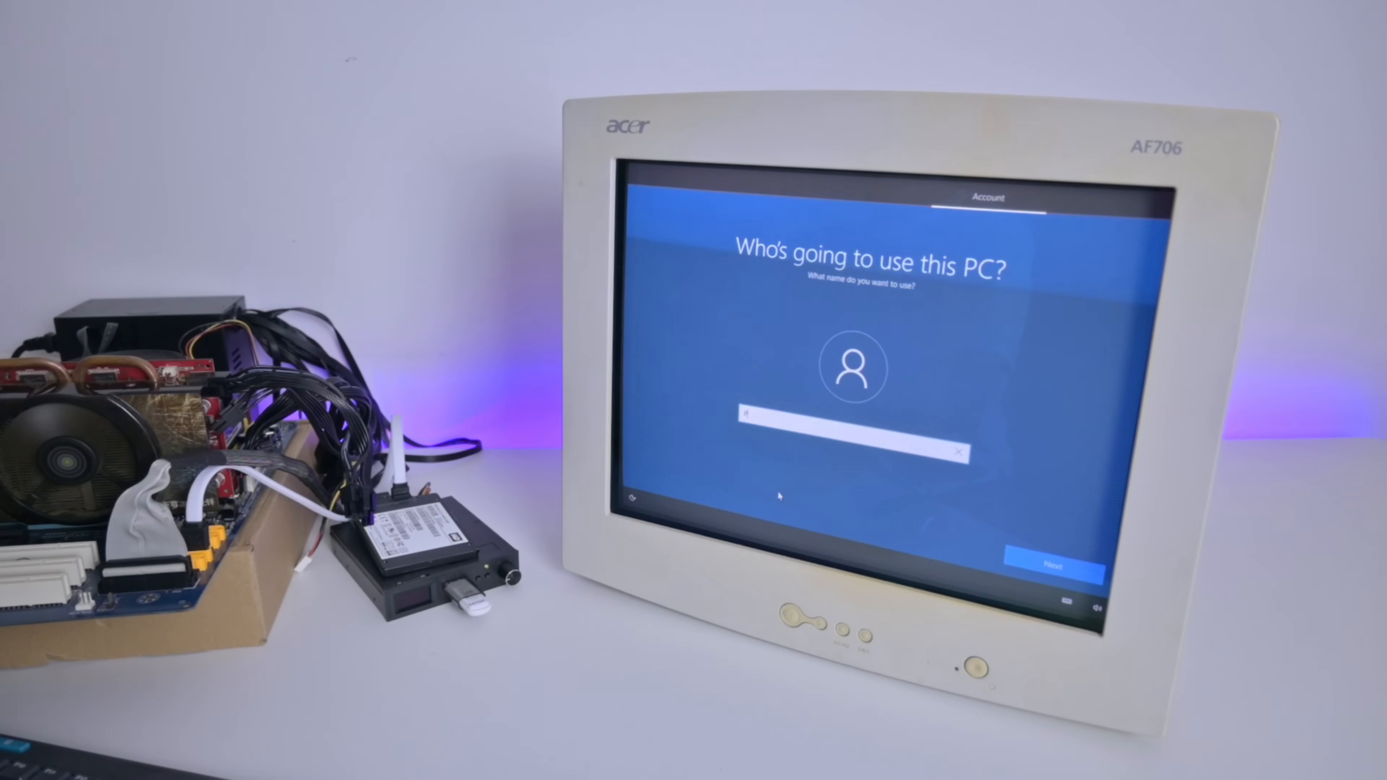
Step: Confirm the local account user name and continue to the password step
click(1051, 565)
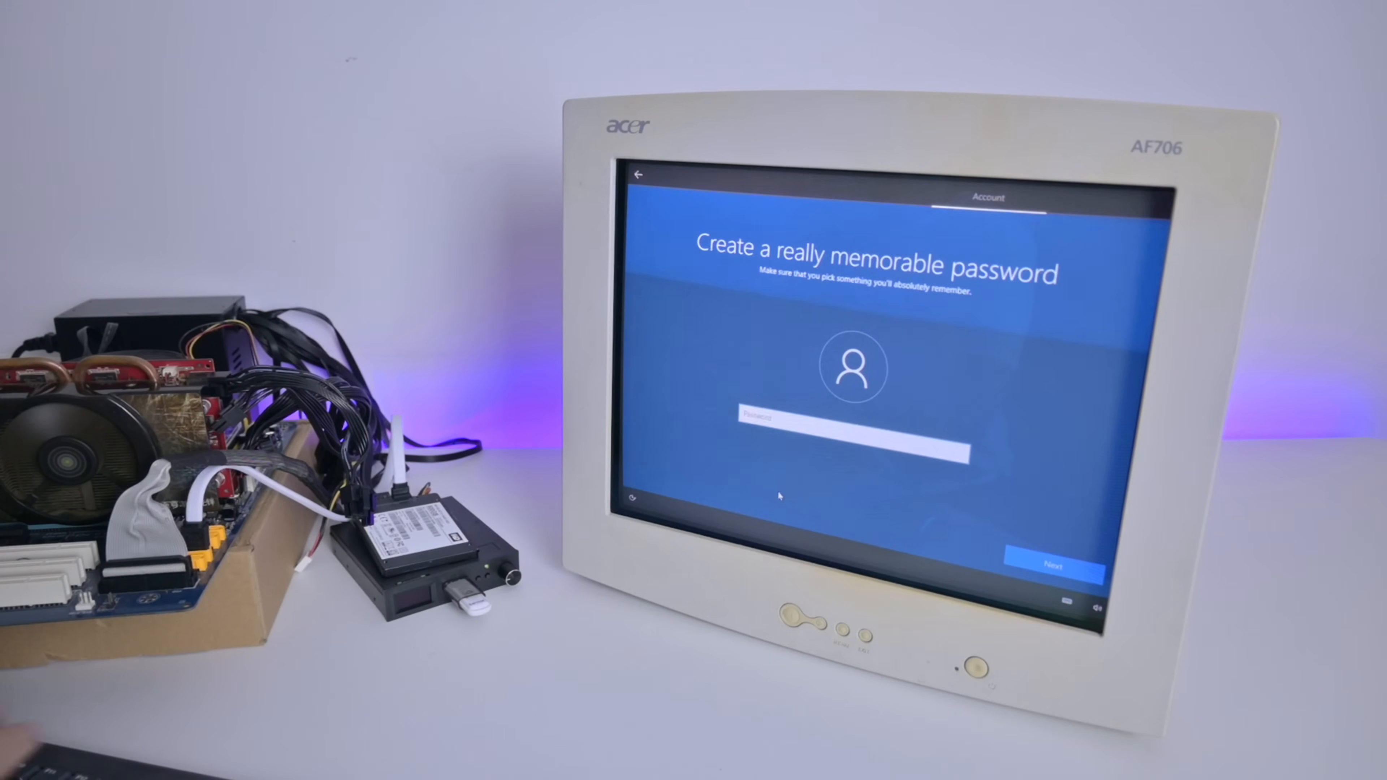